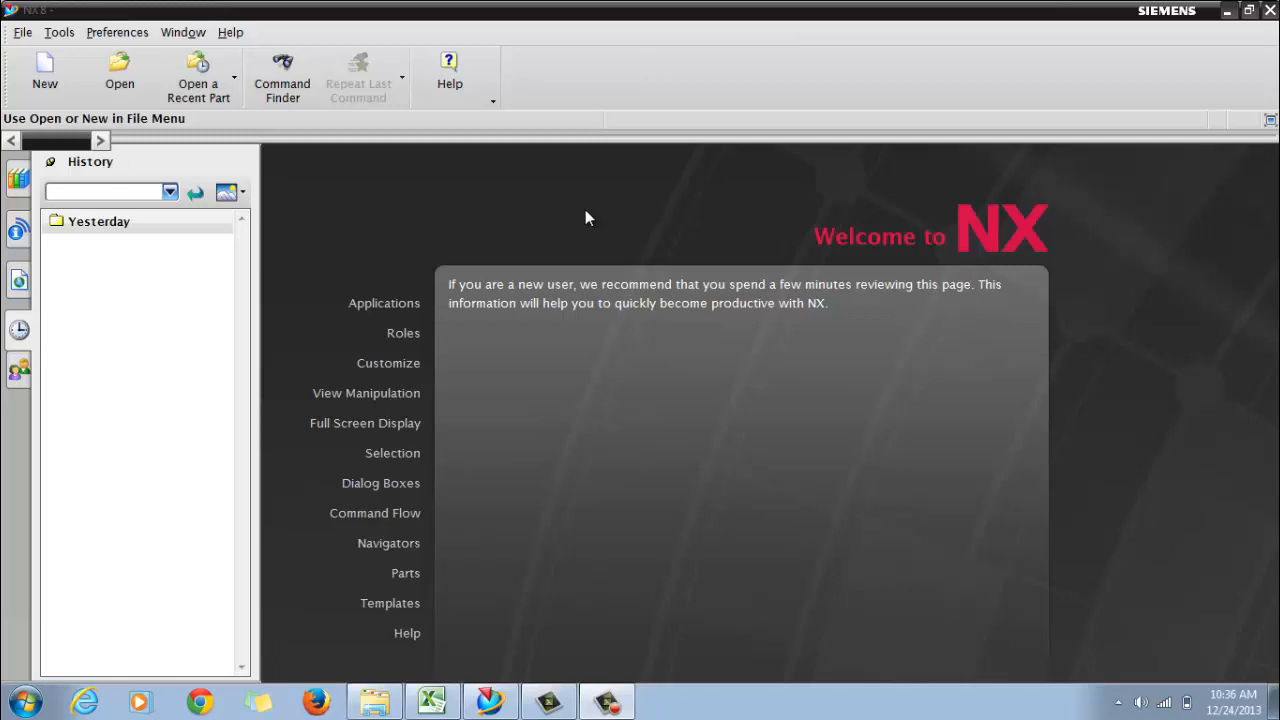
pyautogui.moveTo(668, 225)
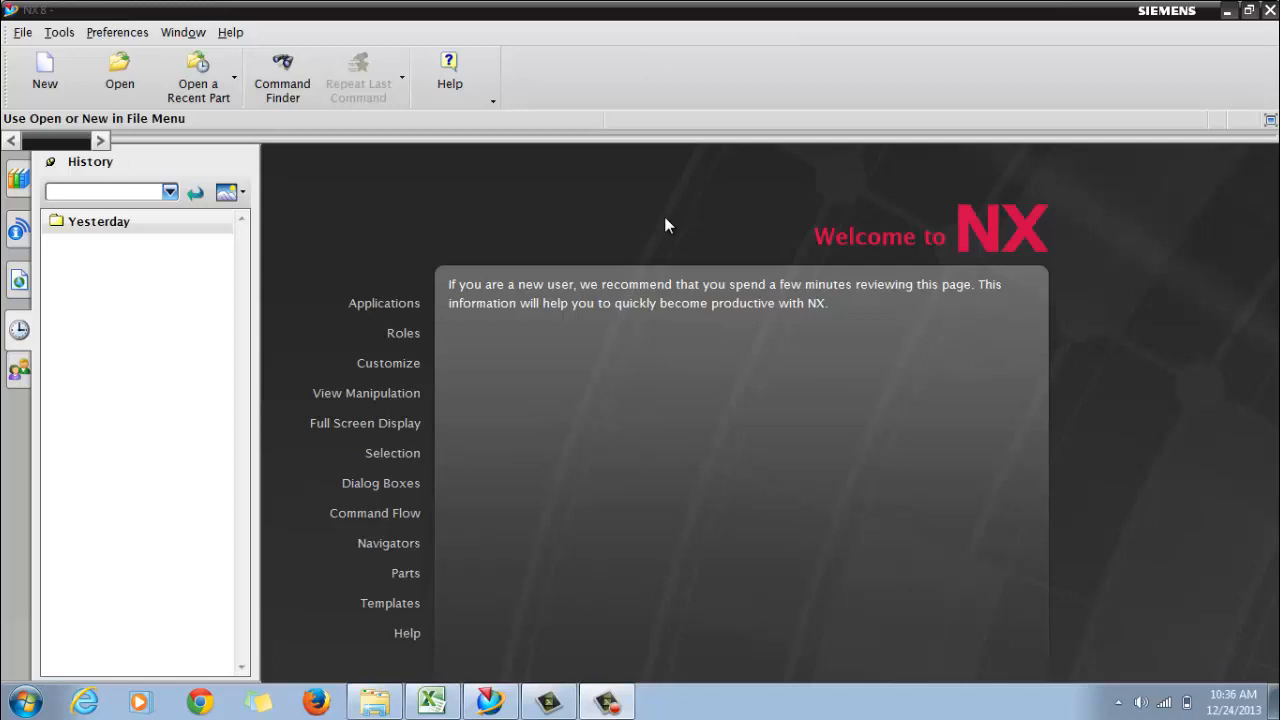
pyautogui.moveTo(547, 229)
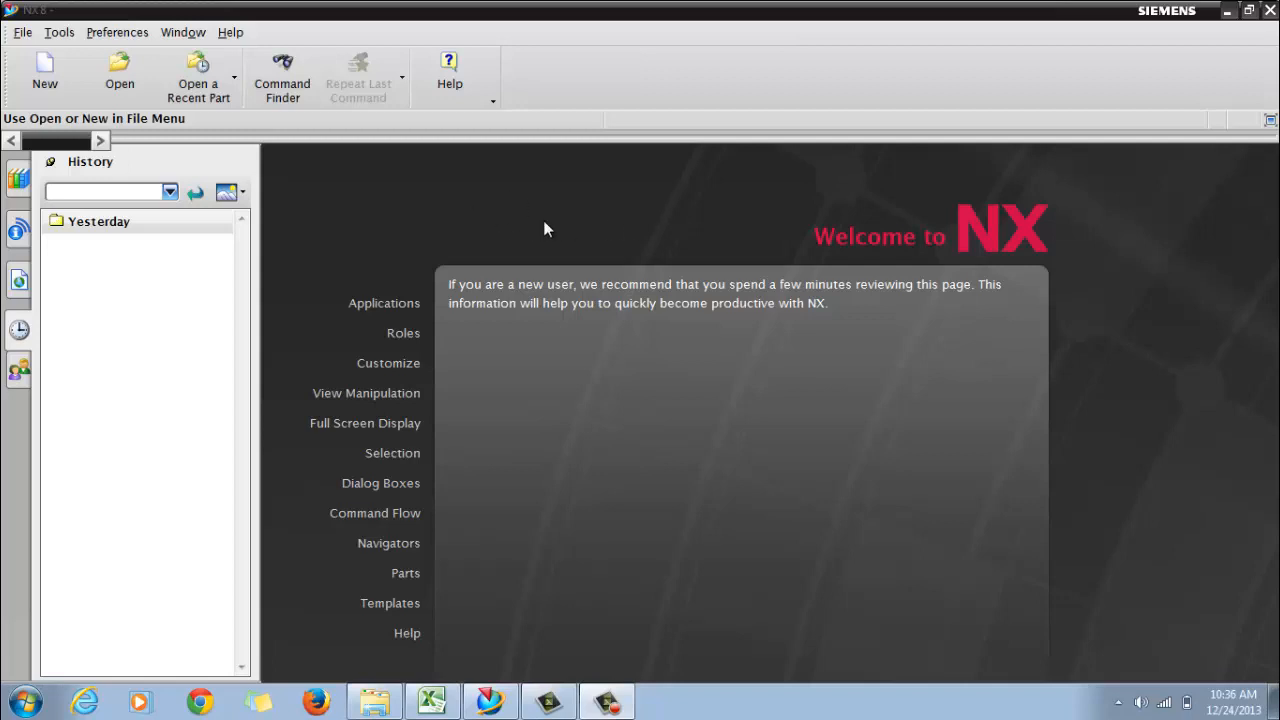
pyautogui.moveTo(521, 228)
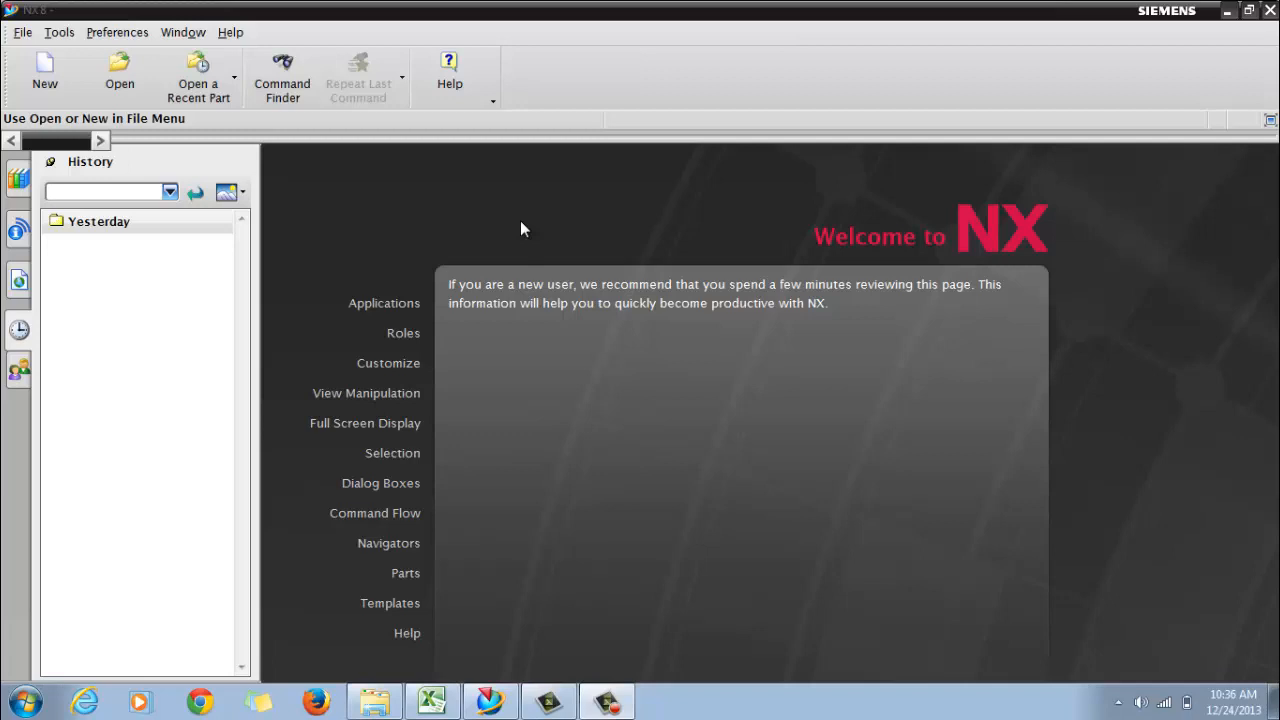
# Start a new part file from the NX welcome screen
pyautogui.click(44, 73)
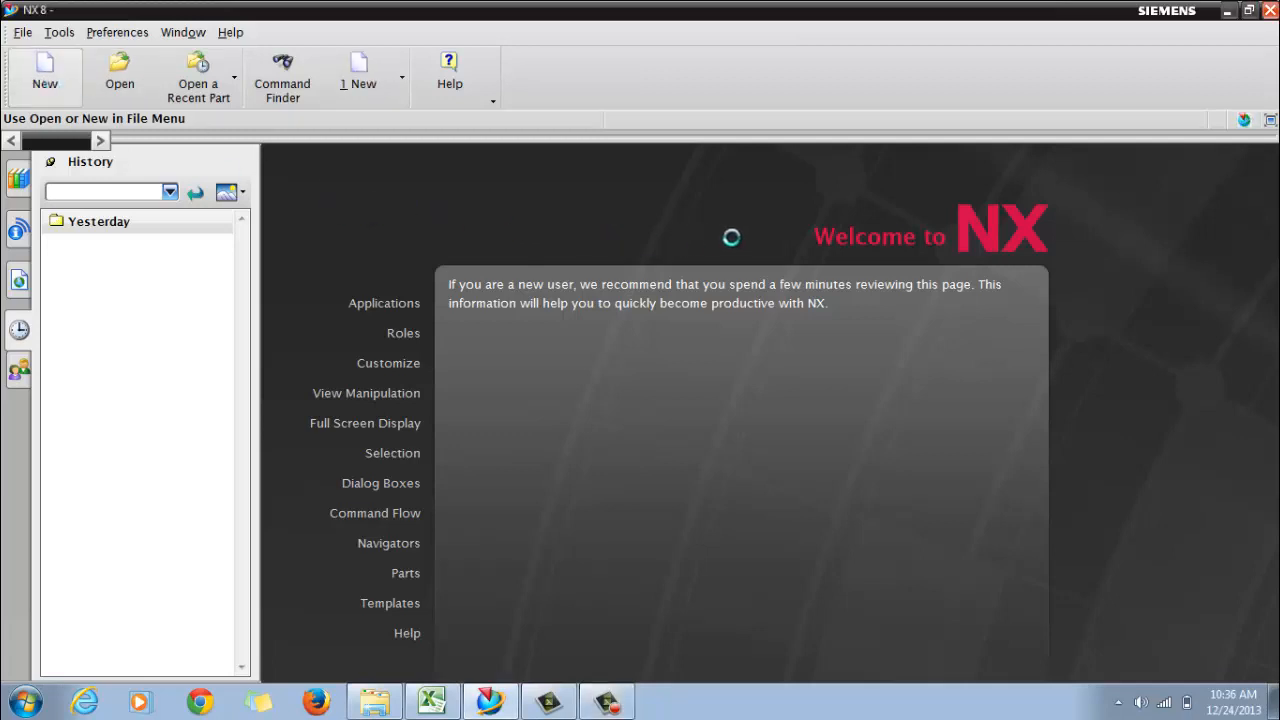
# Create a Model part named extrude.prt in the Desktop folder
pyautogui.click(44, 75)
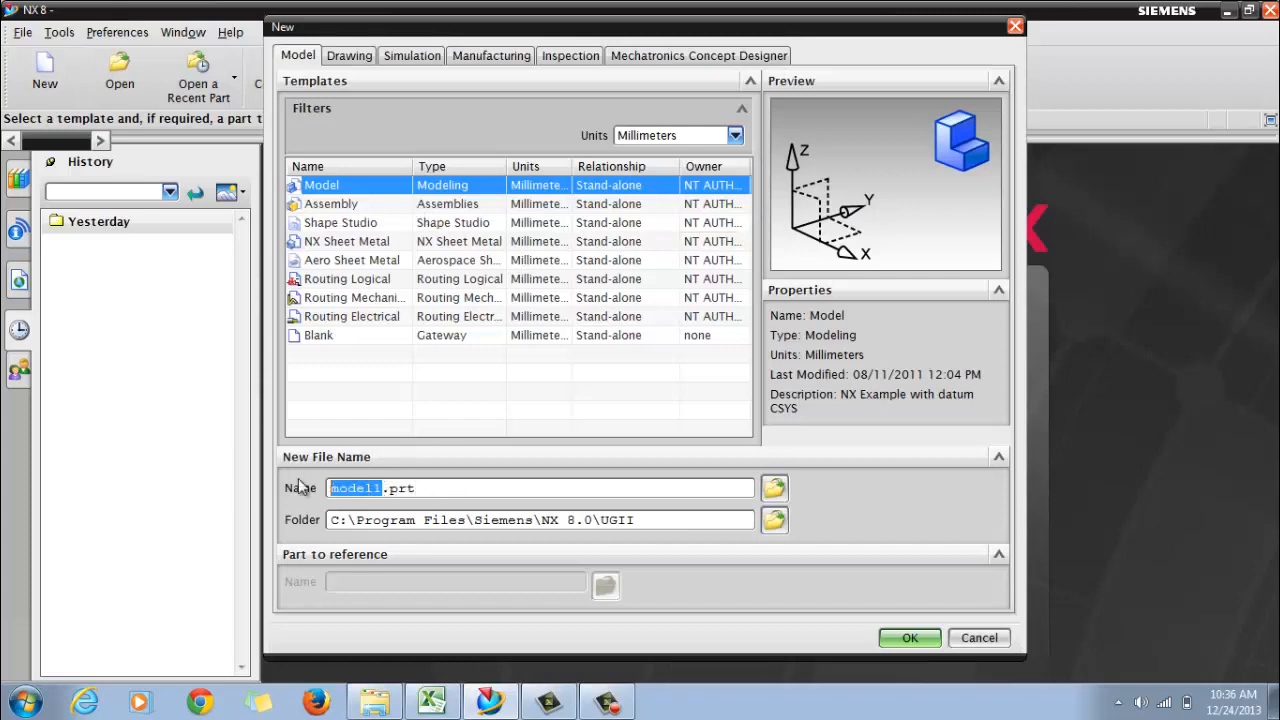
pyautogui.write('h.prt')
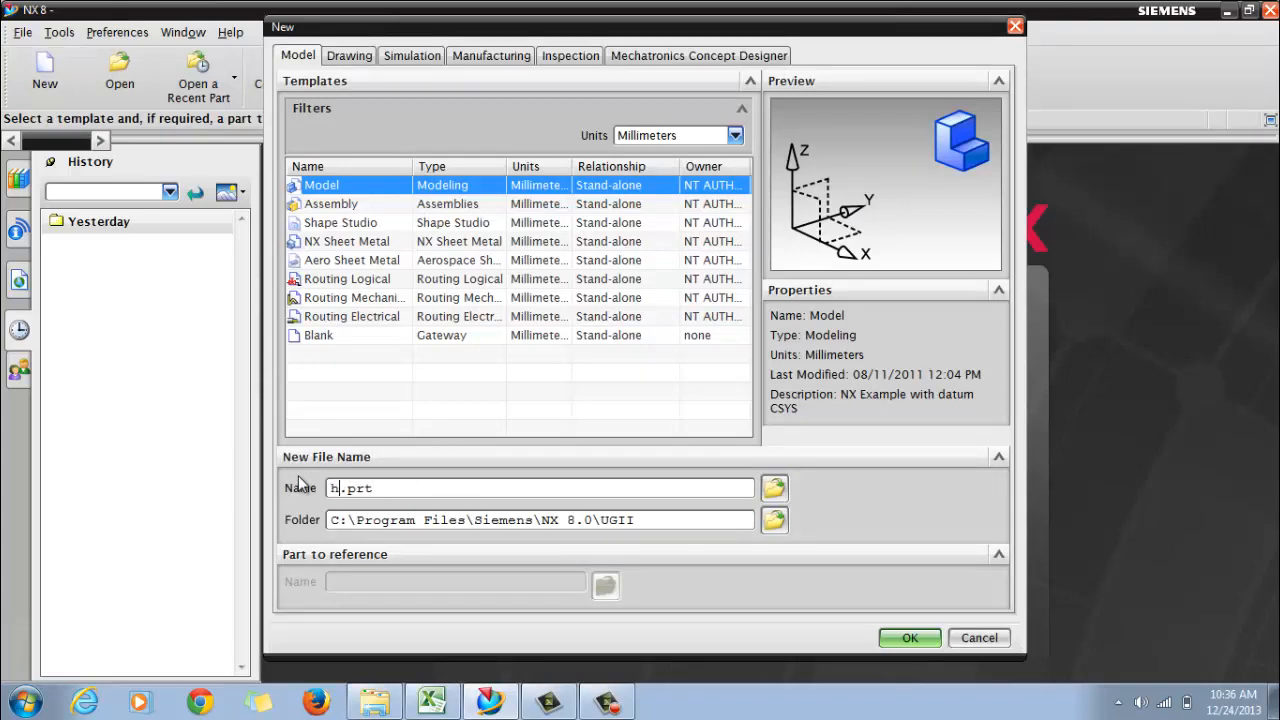
pyautogui.write('extrude')
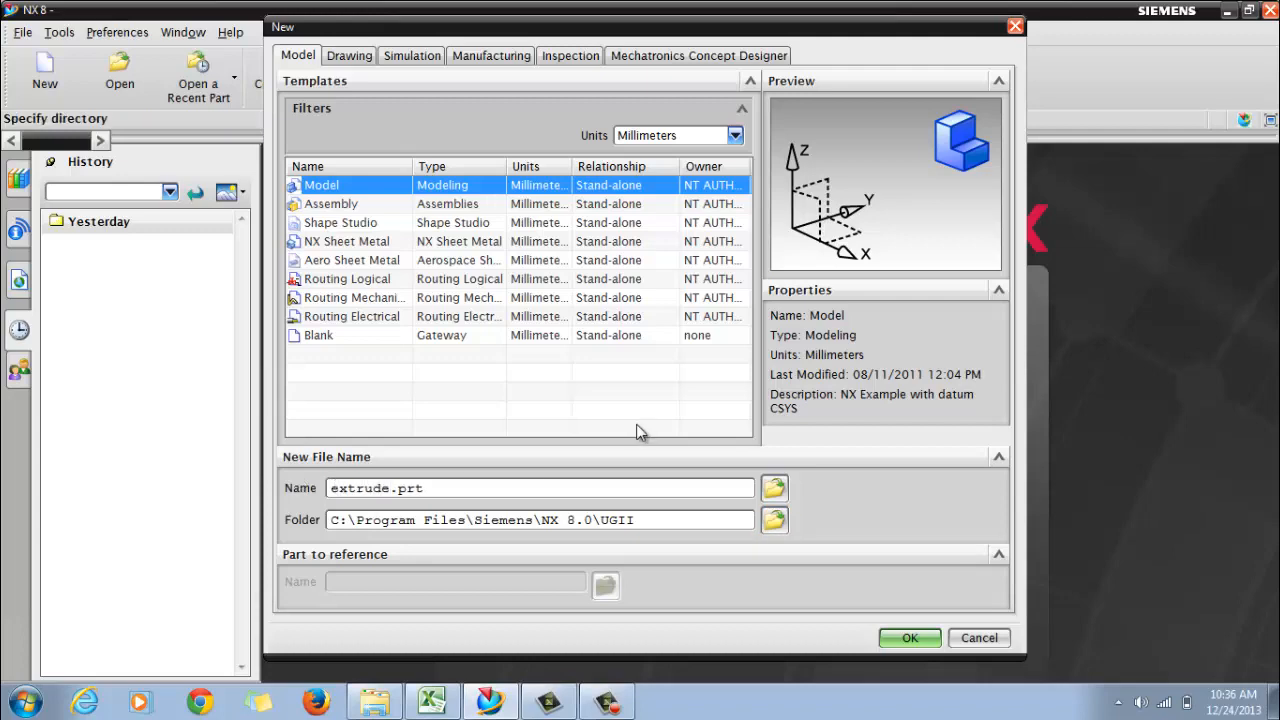
pyautogui.click(774, 519)
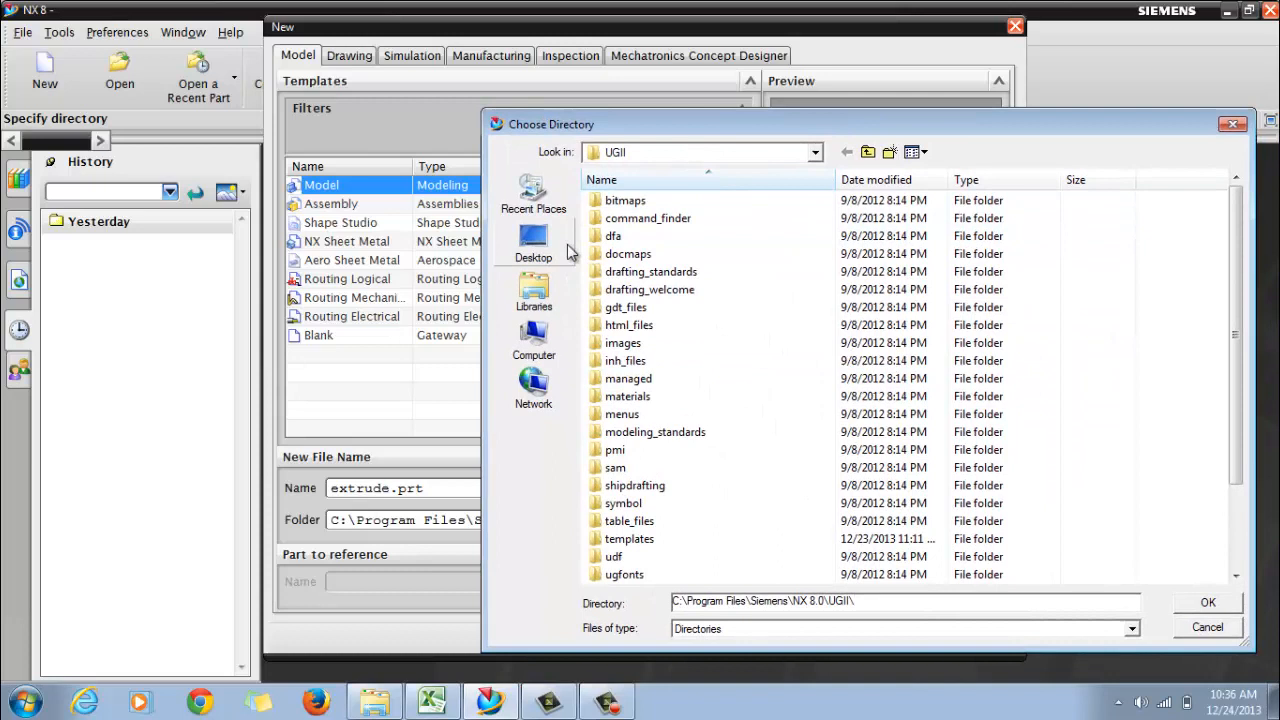
pyautogui.click(533, 240)
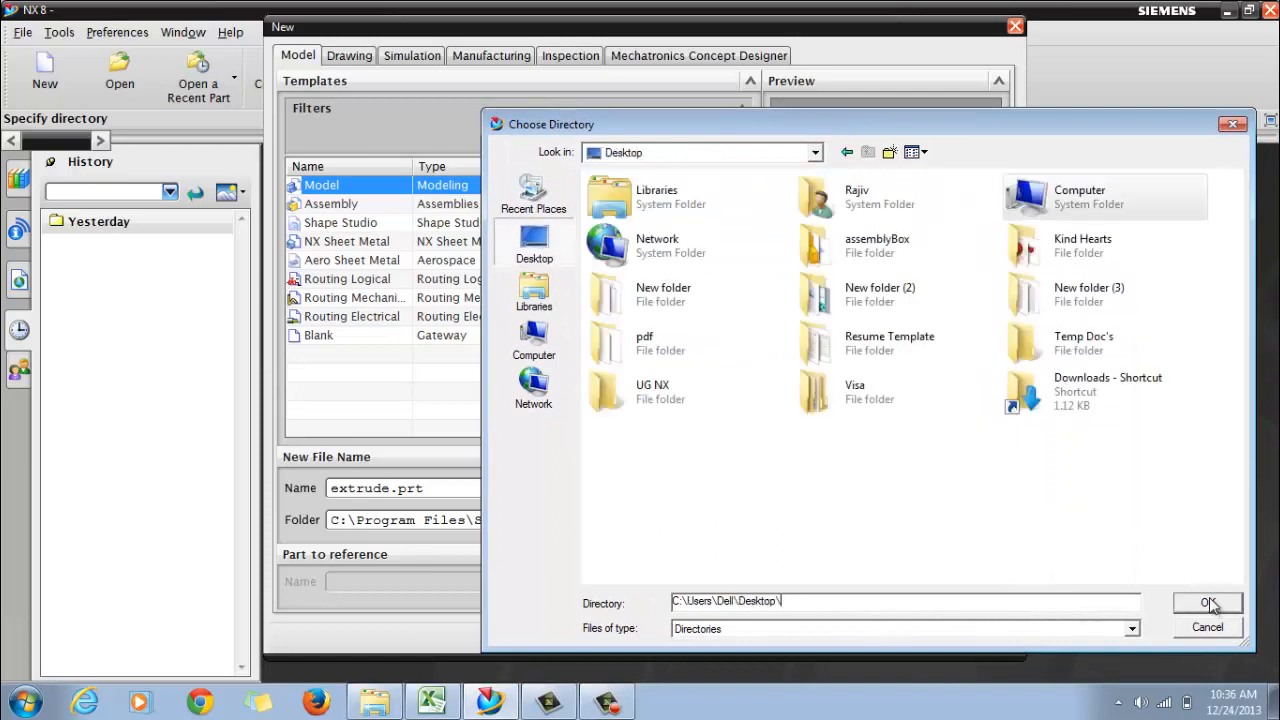
pyautogui.click(1207, 602)
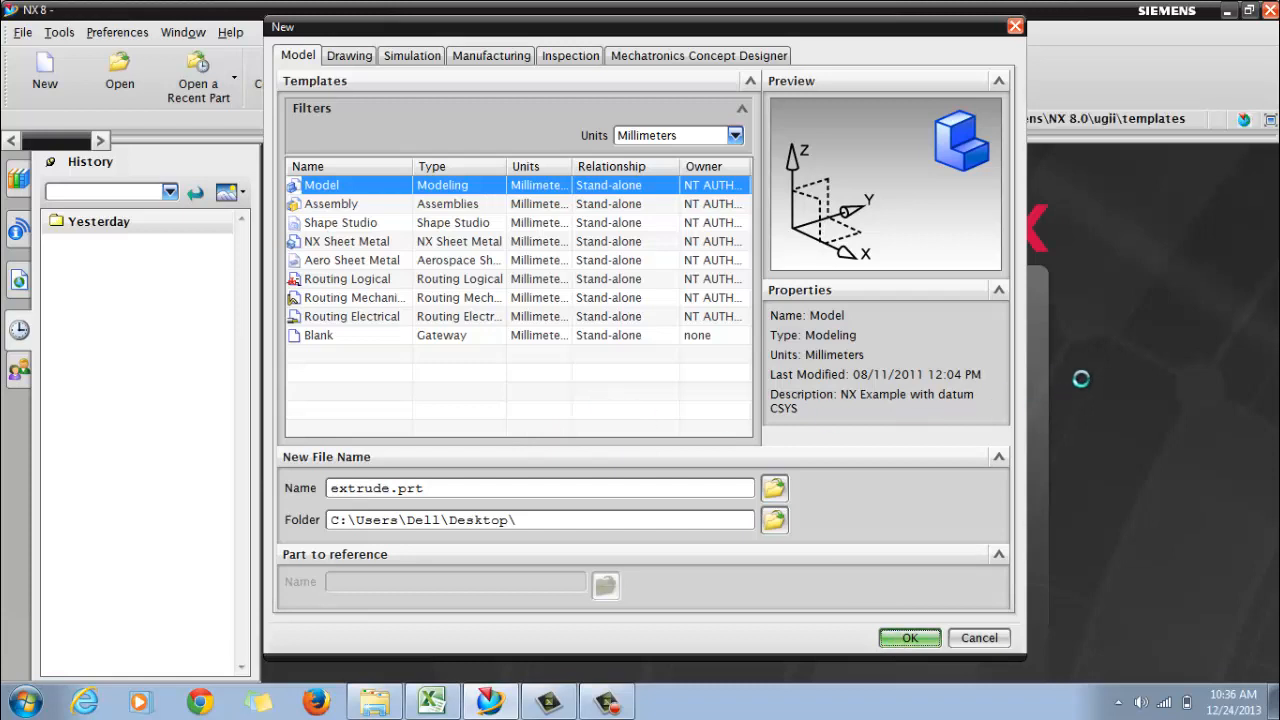
pyautogui.click(909, 637)
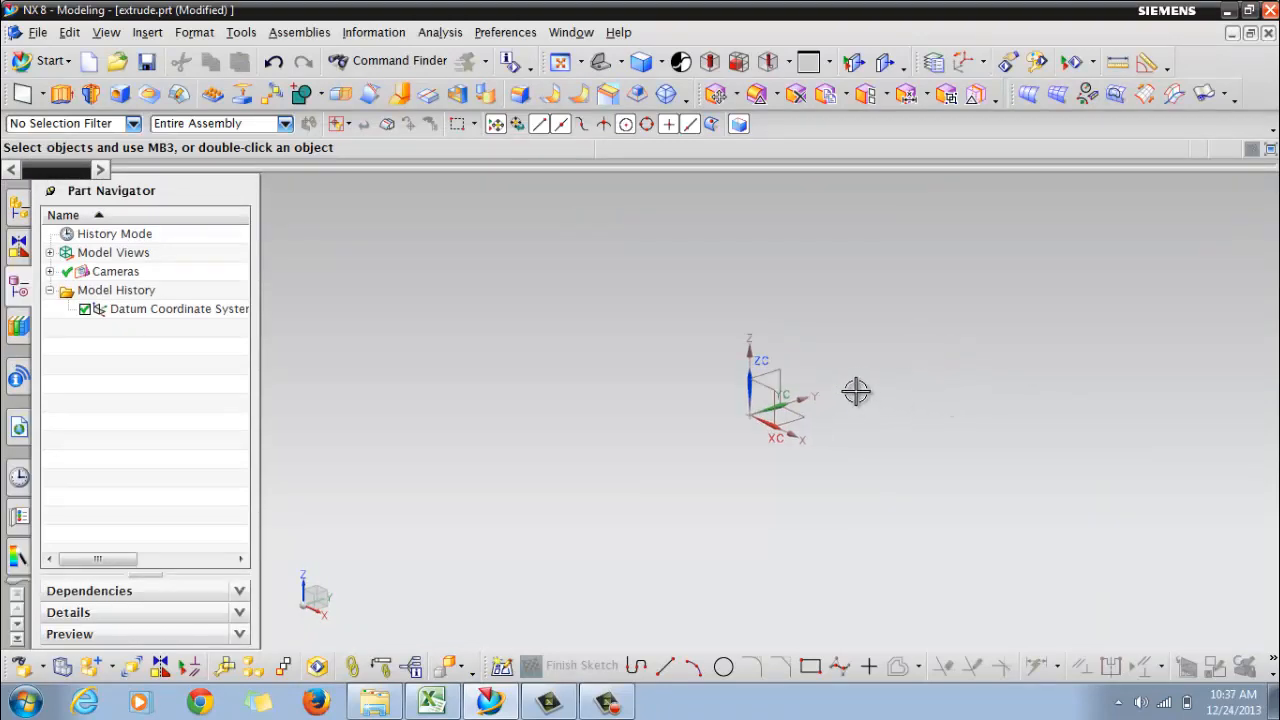
pyautogui.moveTo(870, 388)
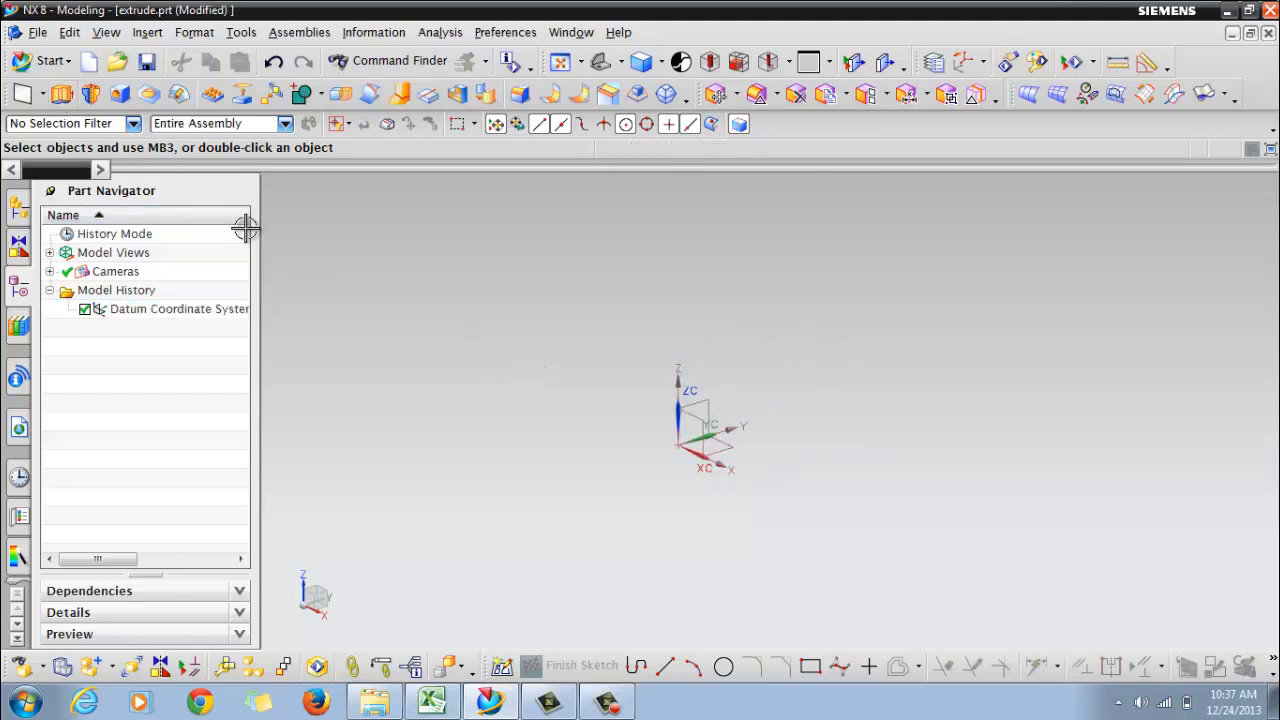
pyautogui.moveTo(467, 368)
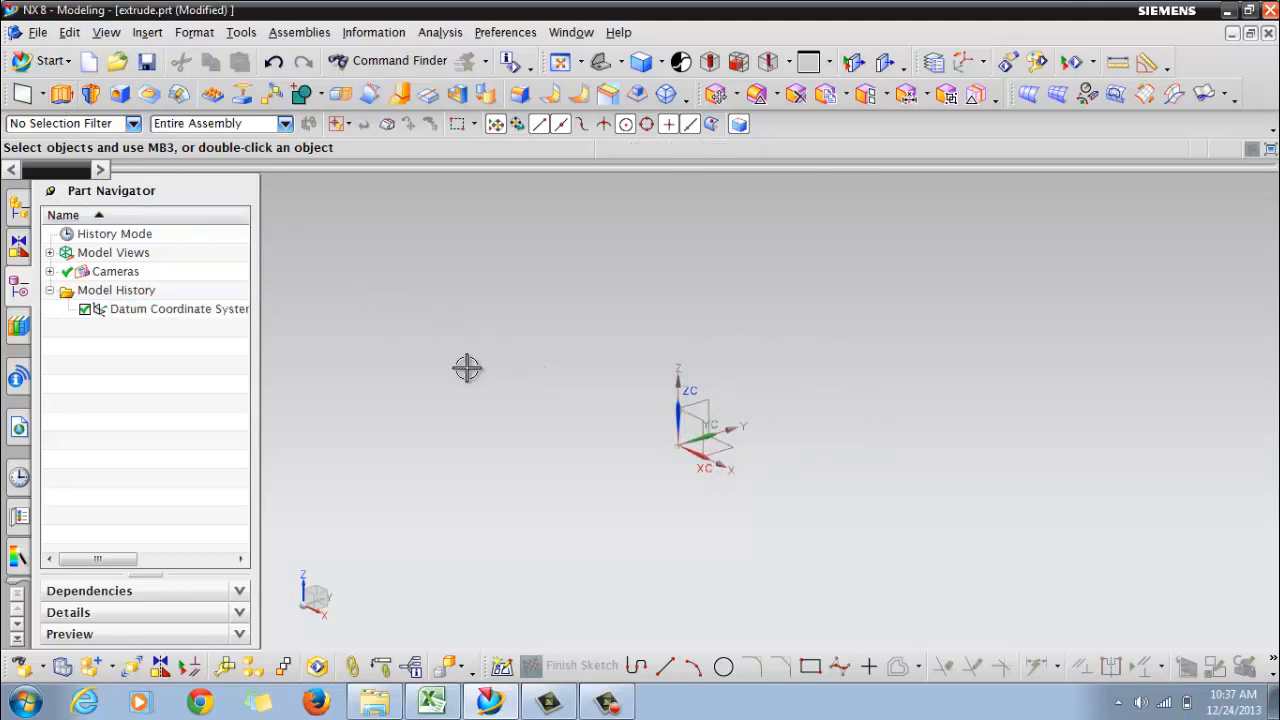
pyautogui.moveTo(534, 425)
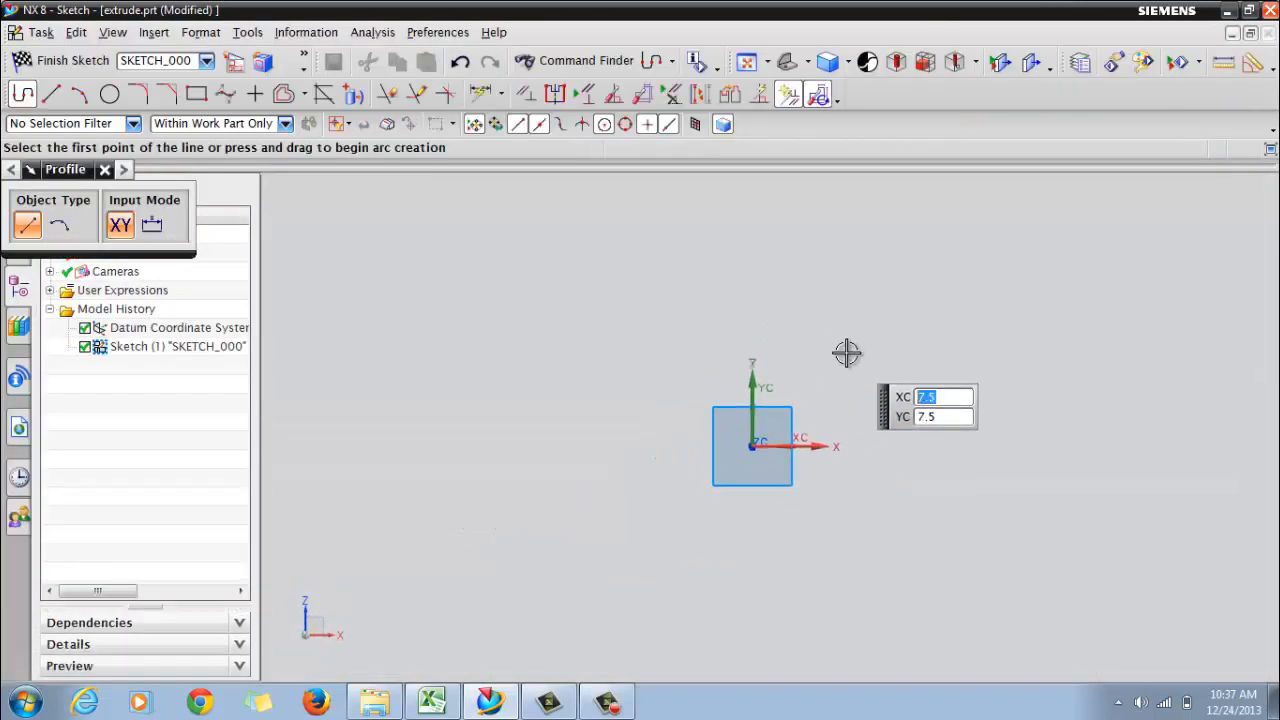
# Draw a rectangle dimensioned 20 by 40 mm and finish the sketch
pyautogui.click(196, 93)
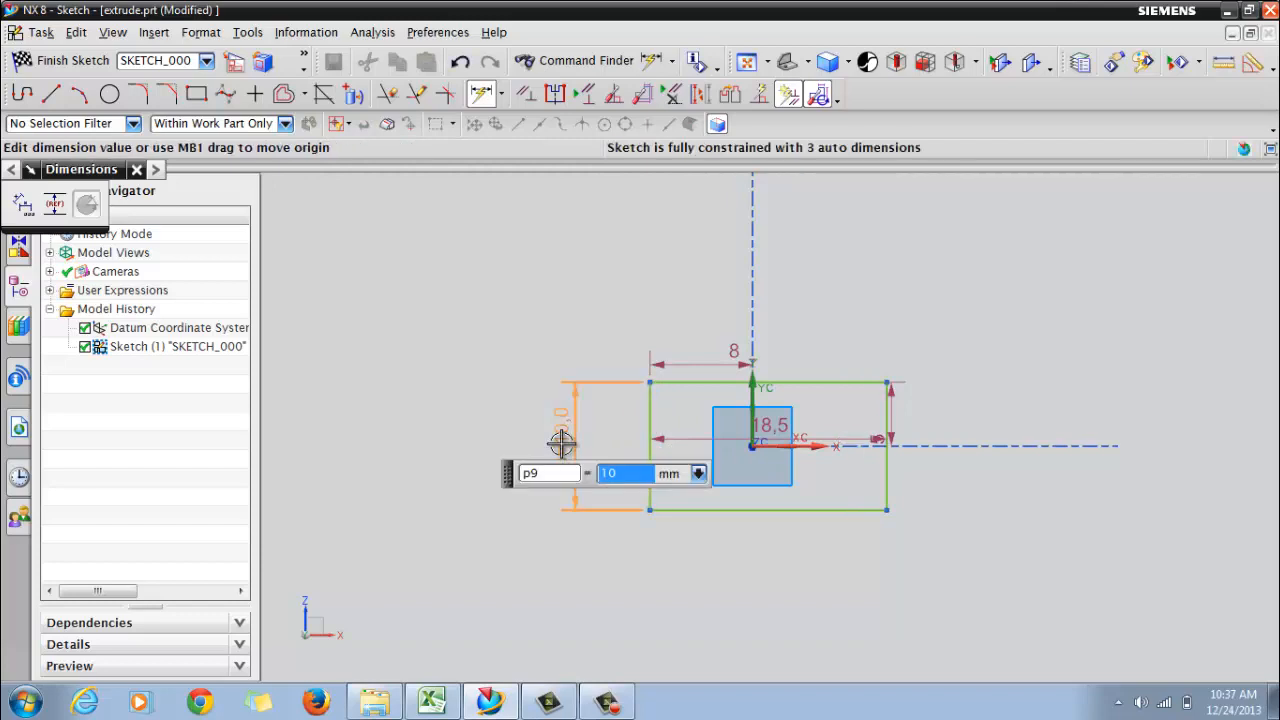
pyautogui.write('20')
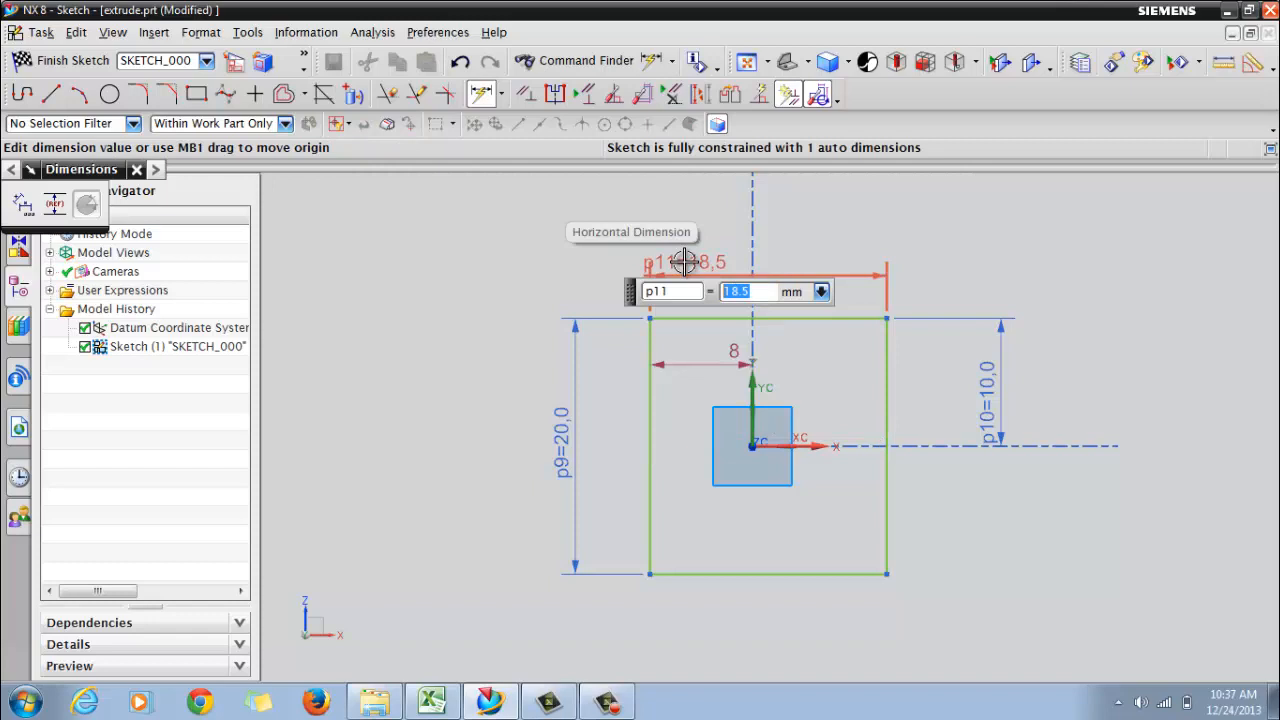
pyautogui.write('40')
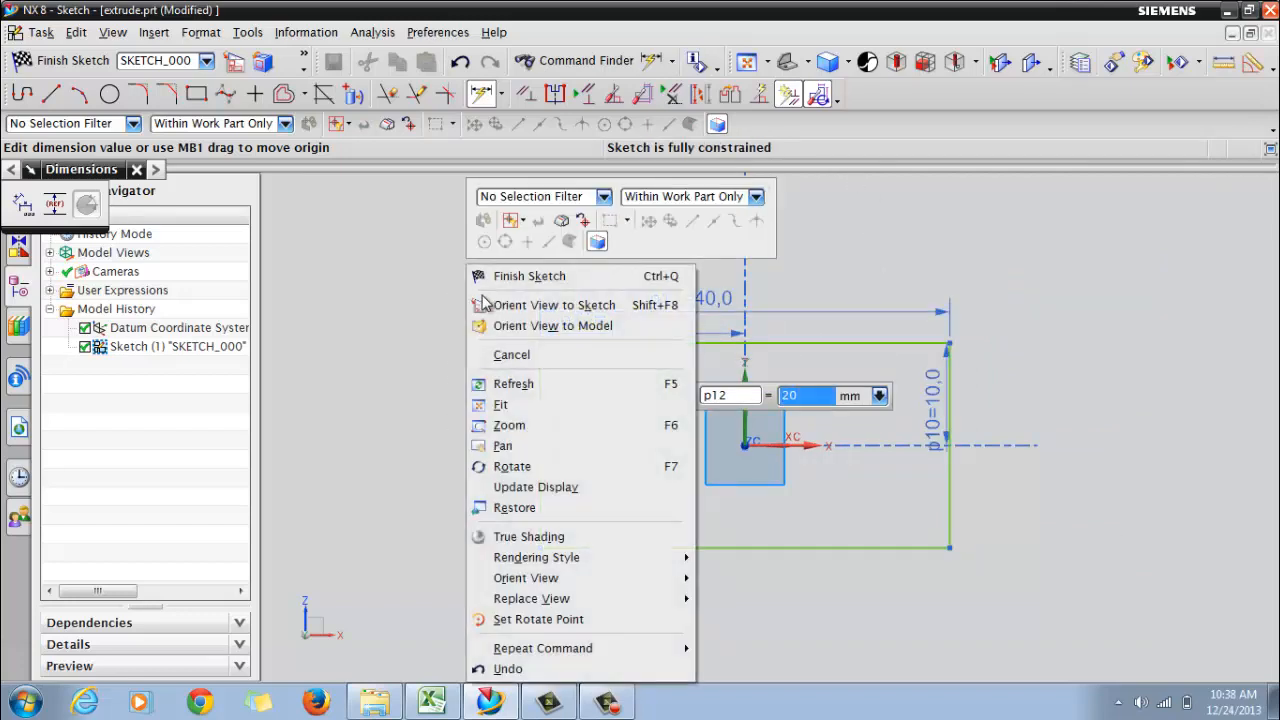
pyautogui.click(553, 325)
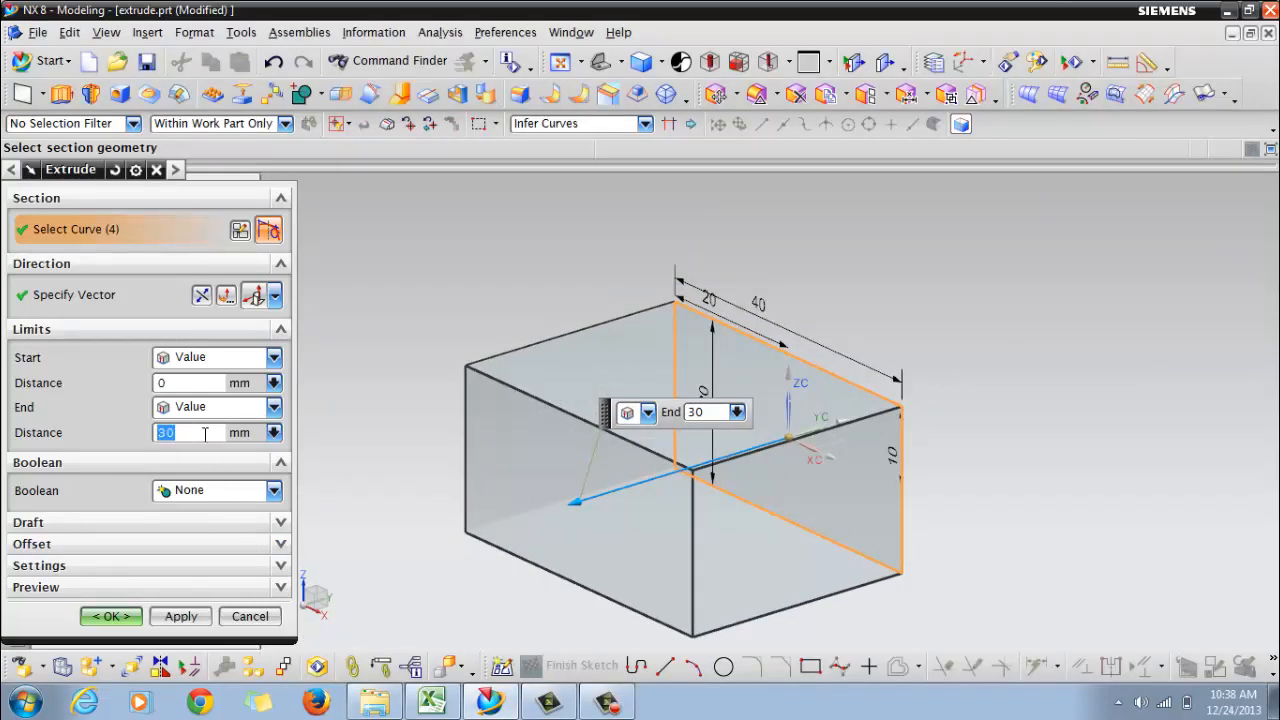
# Extrude the rectangle symmetrically 5 mm each side with Boolean None
pyautogui.write('1')
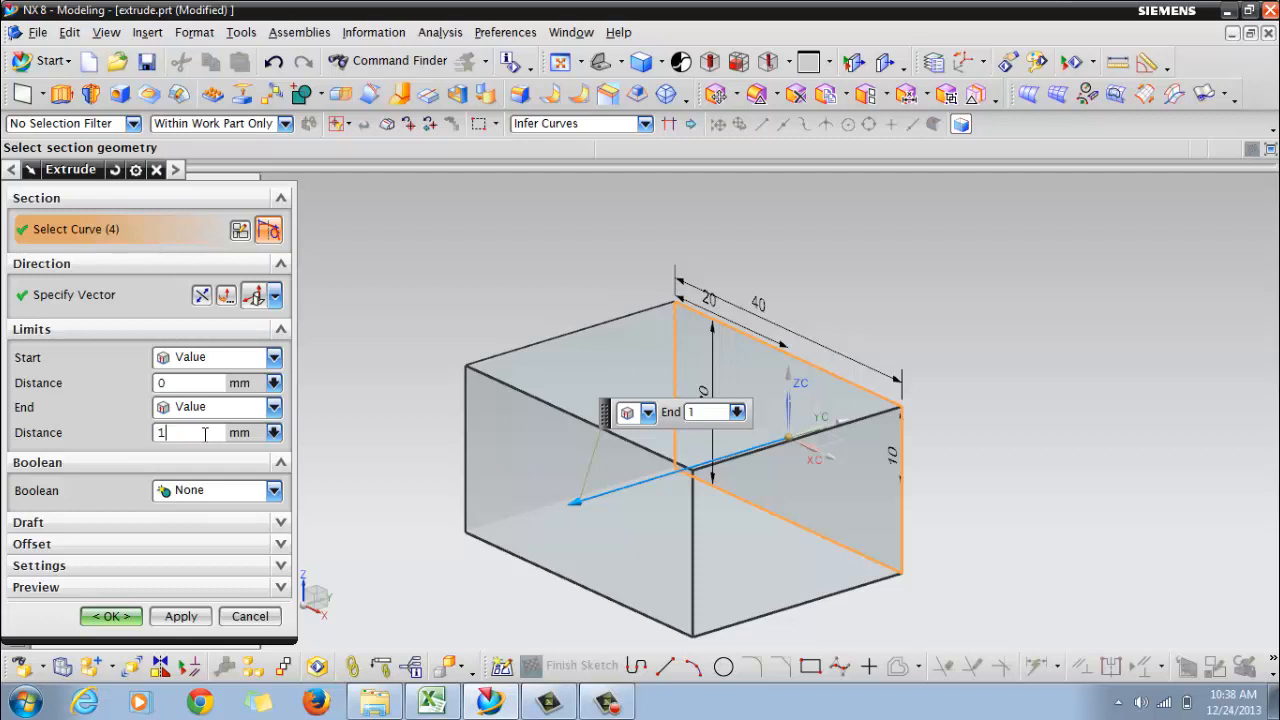
pyautogui.write('0')
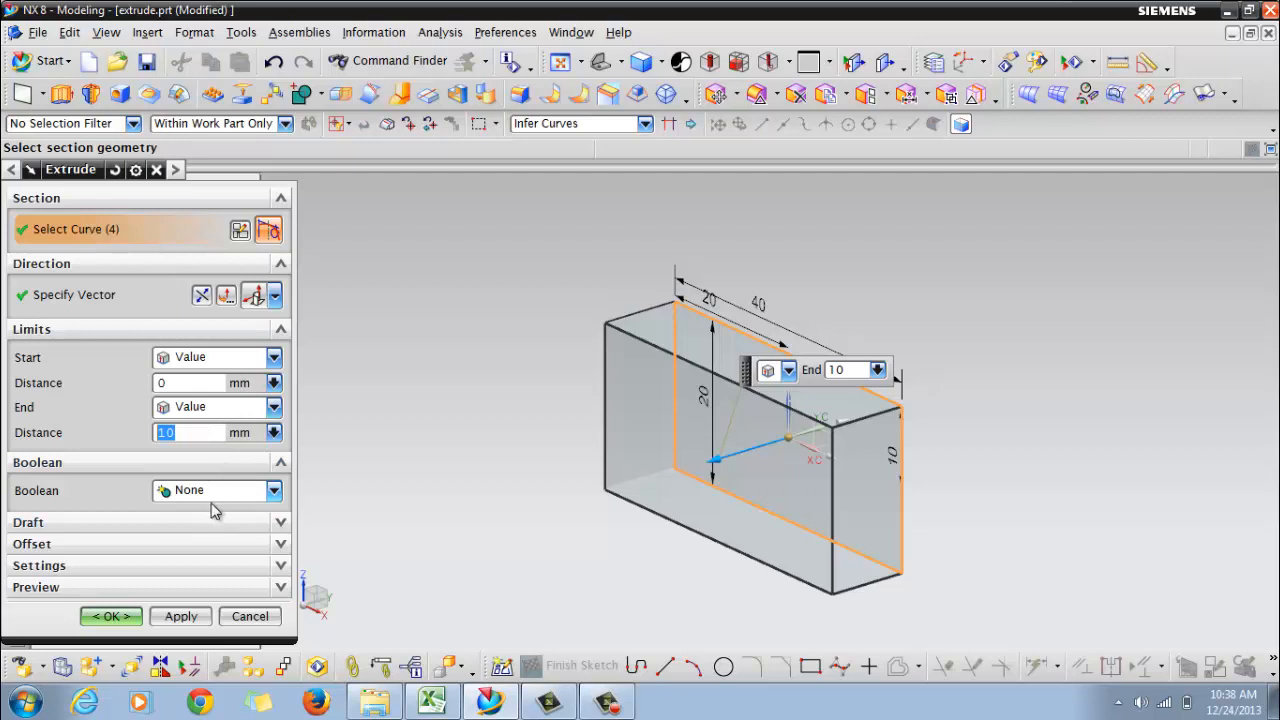
pyautogui.click(273, 490)
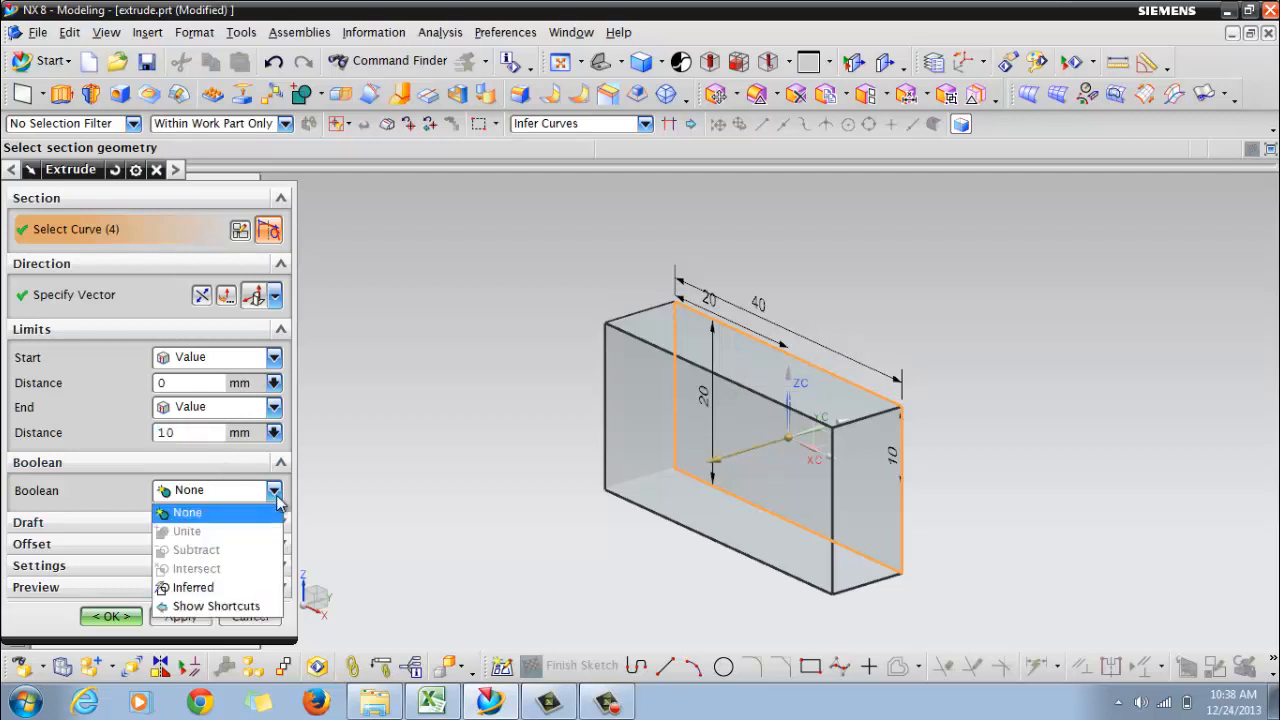
pyautogui.click(187, 512)
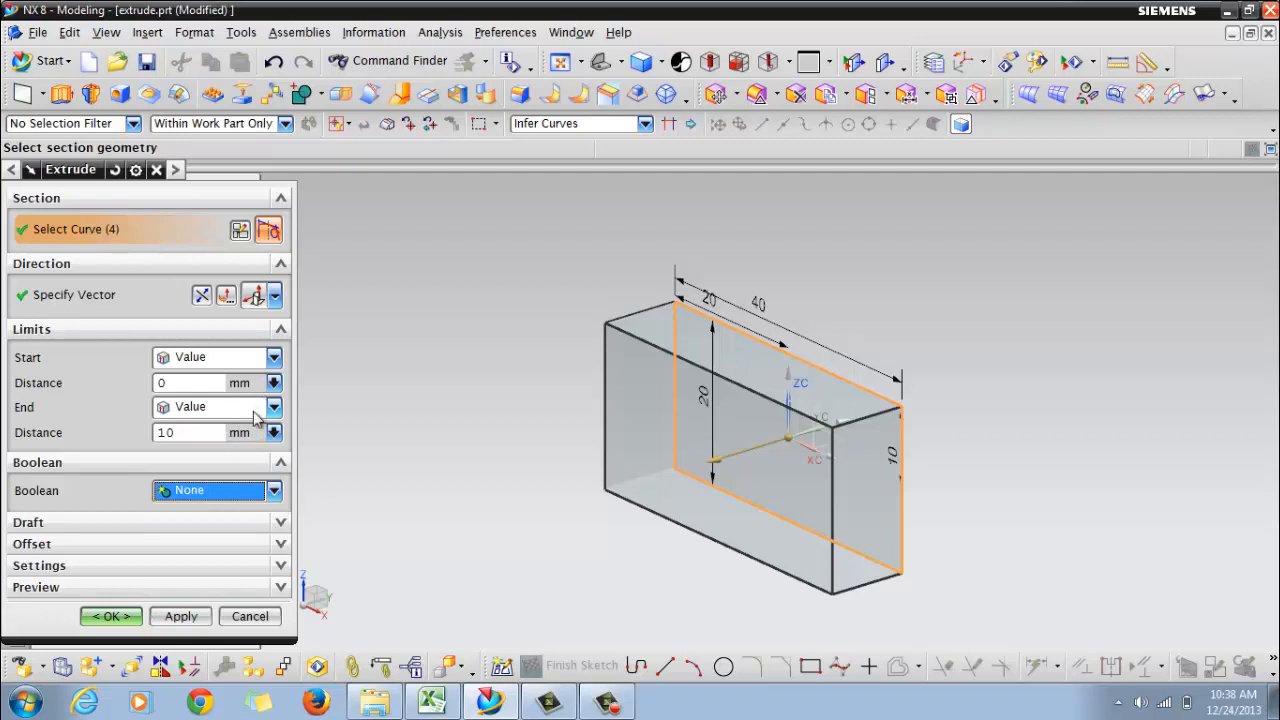
pyautogui.click(273, 407)
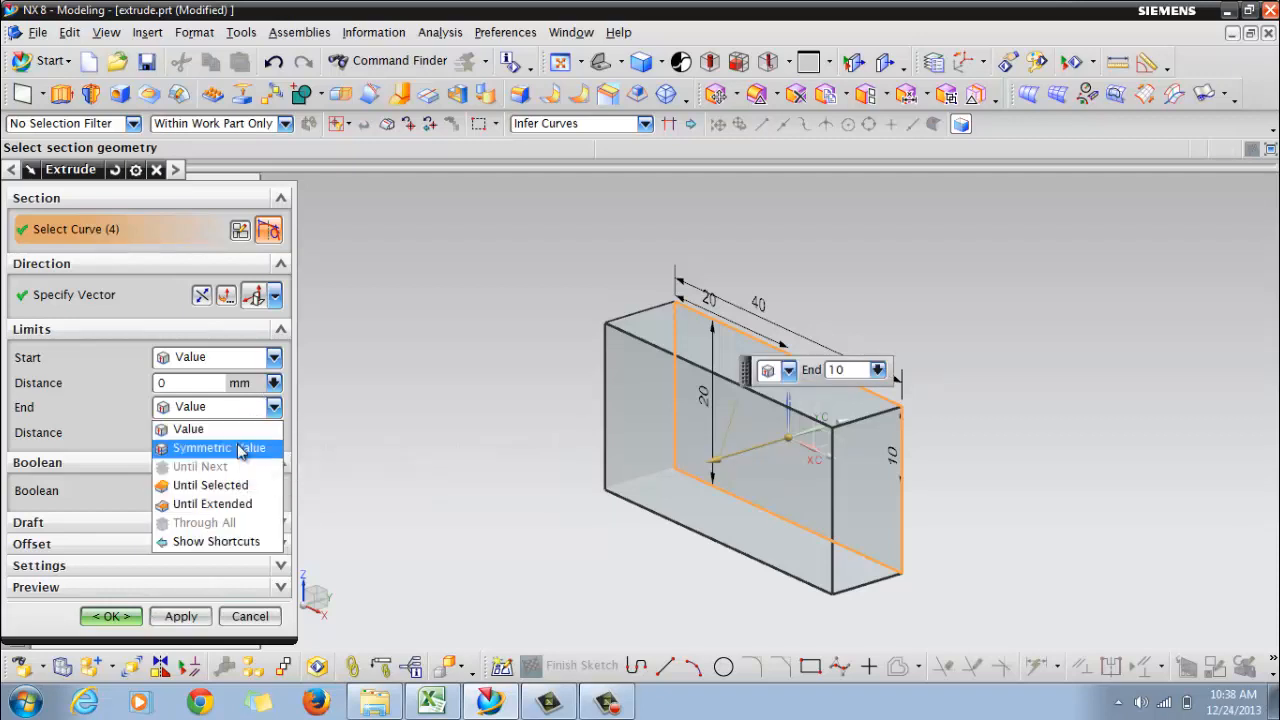
pyautogui.click(218, 447)
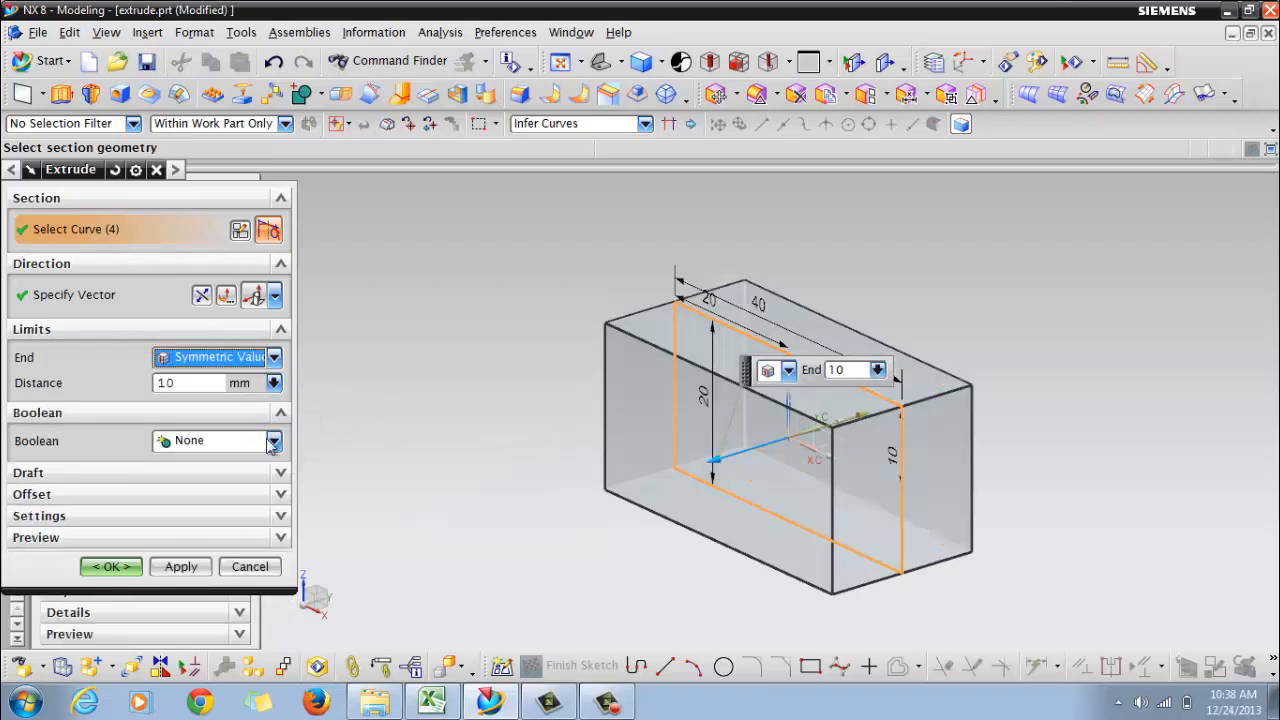
pyautogui.write('5')
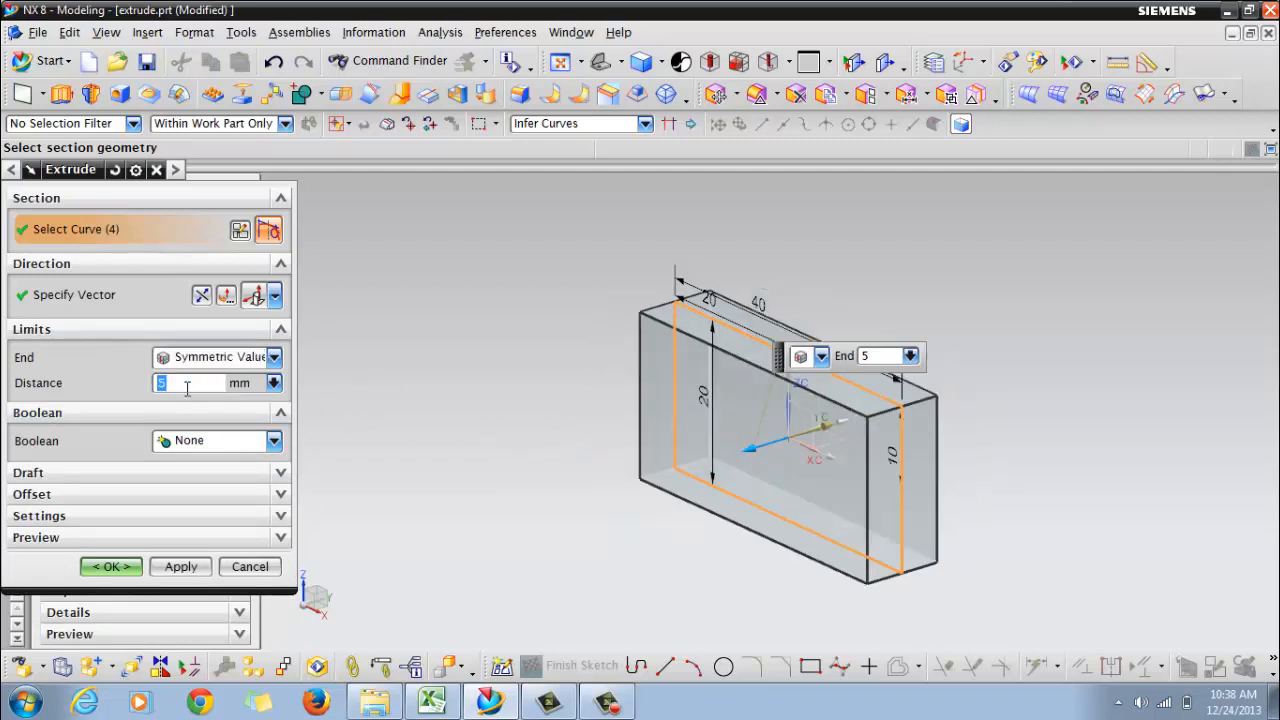
pyautogui.moveTo(210, 482)
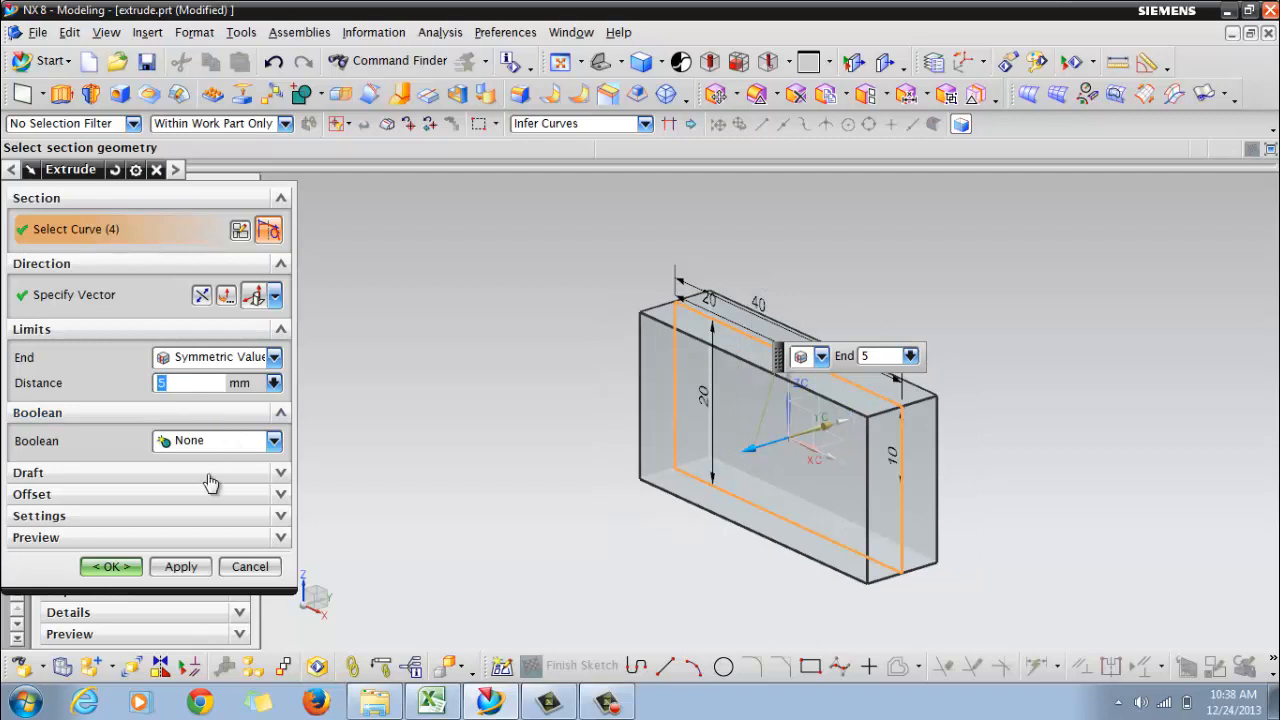
pyautogui.click(110, 566)
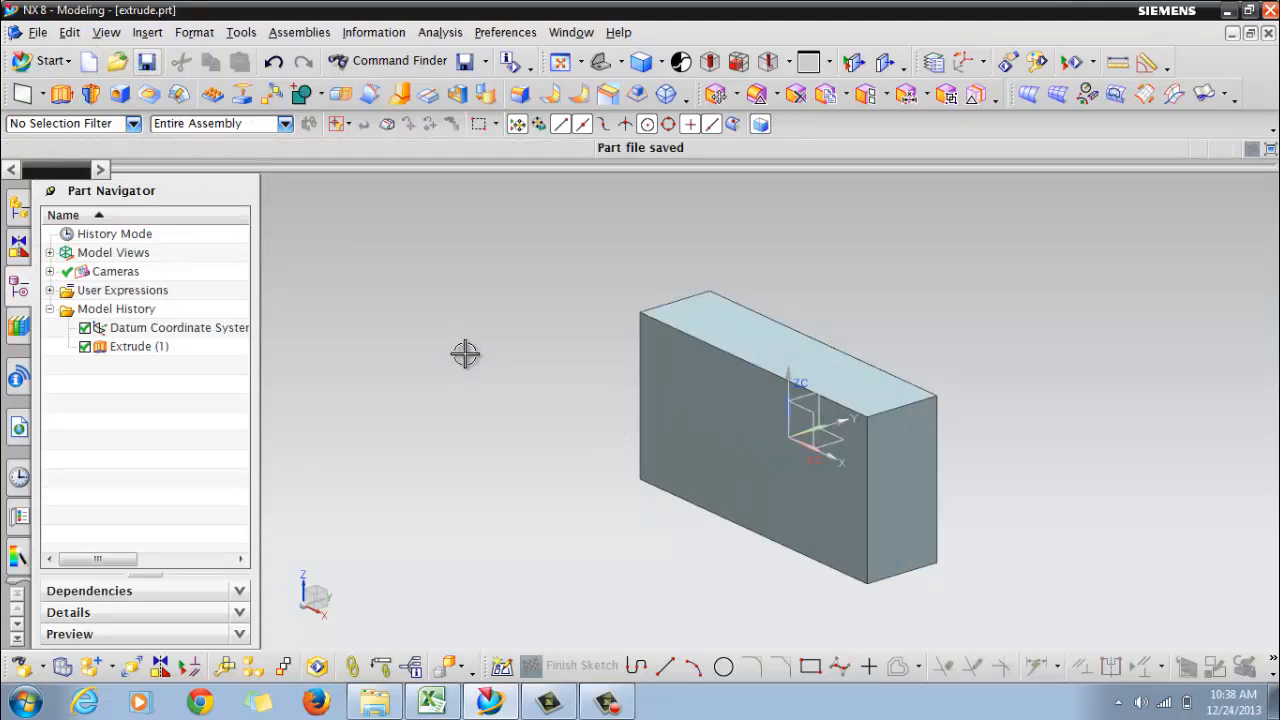
# Delete Extrude (1) and begin a new sketch on the datum plane
pyautogui.rightClick(130, 346)
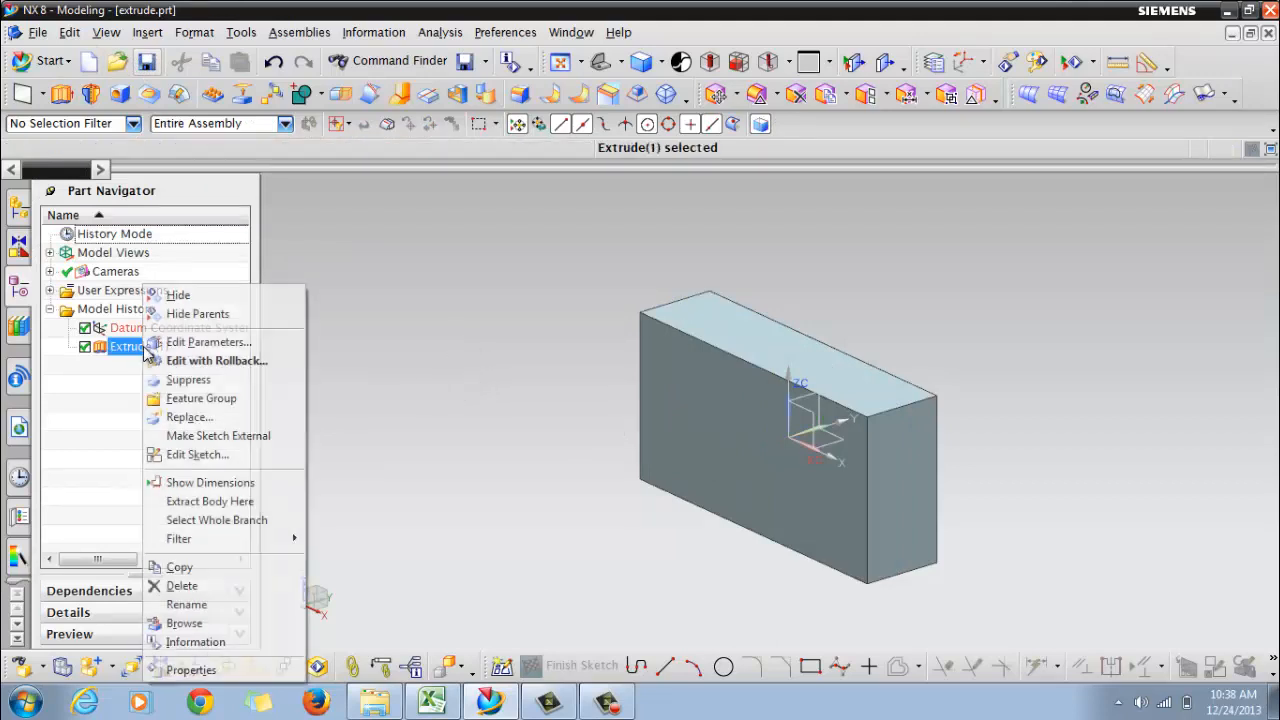
pyautogui.click(182, 585)
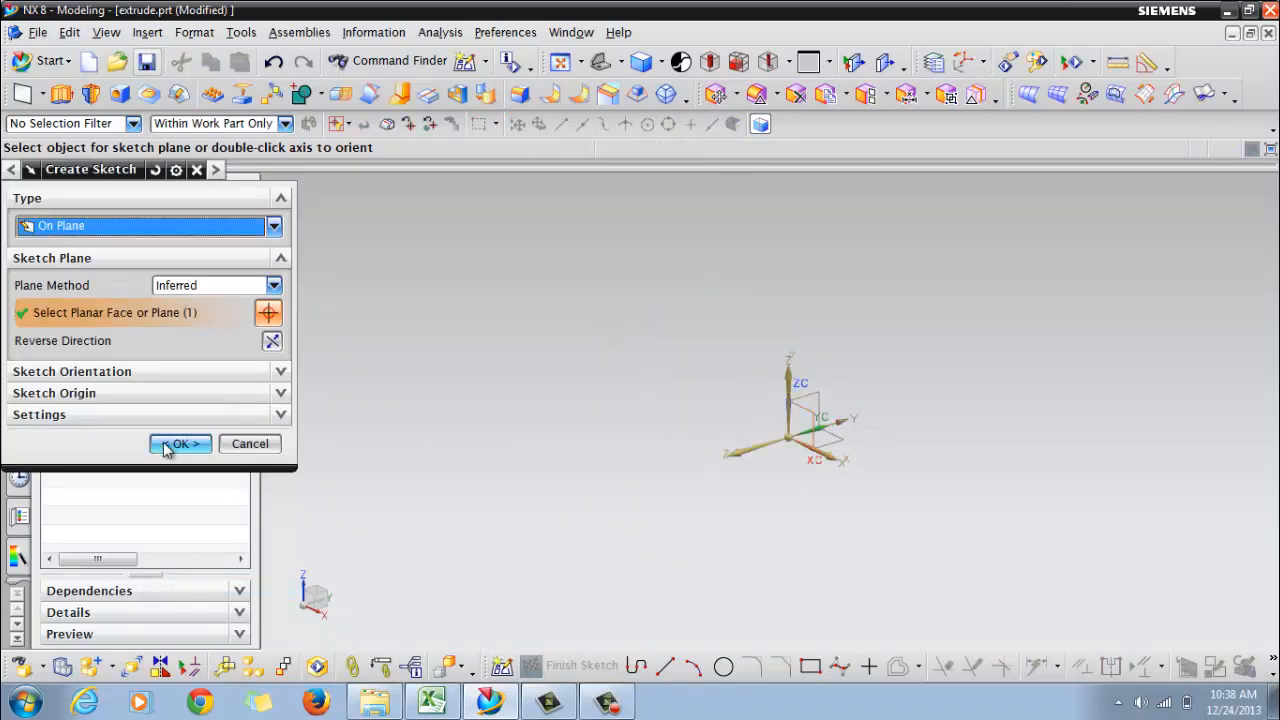
pyautogui.click(180, 444)
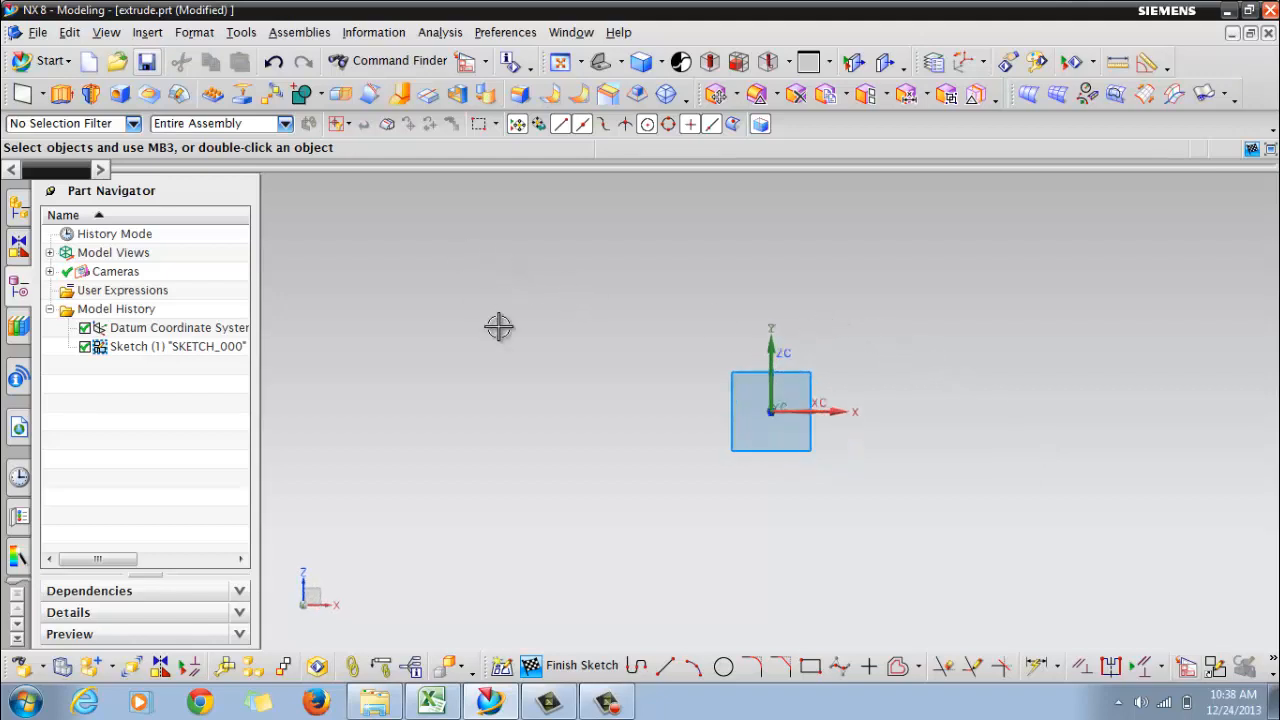
# Draw a rectangle around the origin and dimension its offset
pyautogui.click(810, 665)
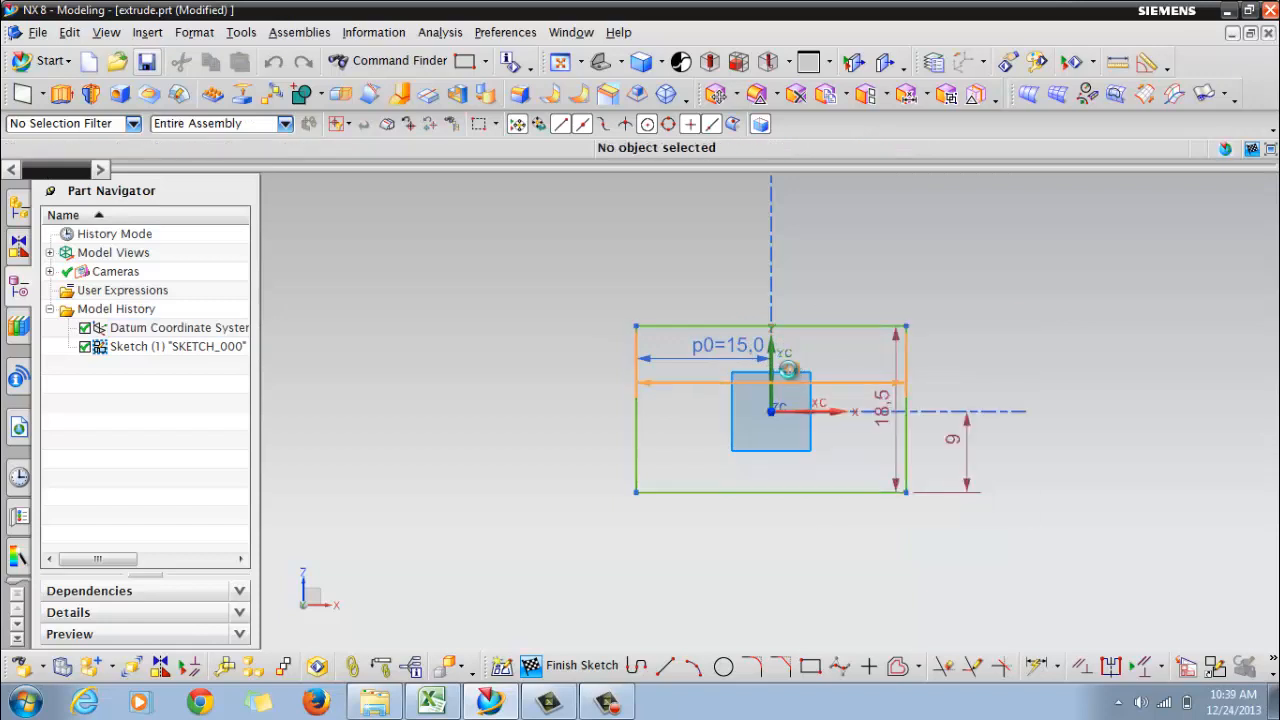
pyautogui.click(770, 385)
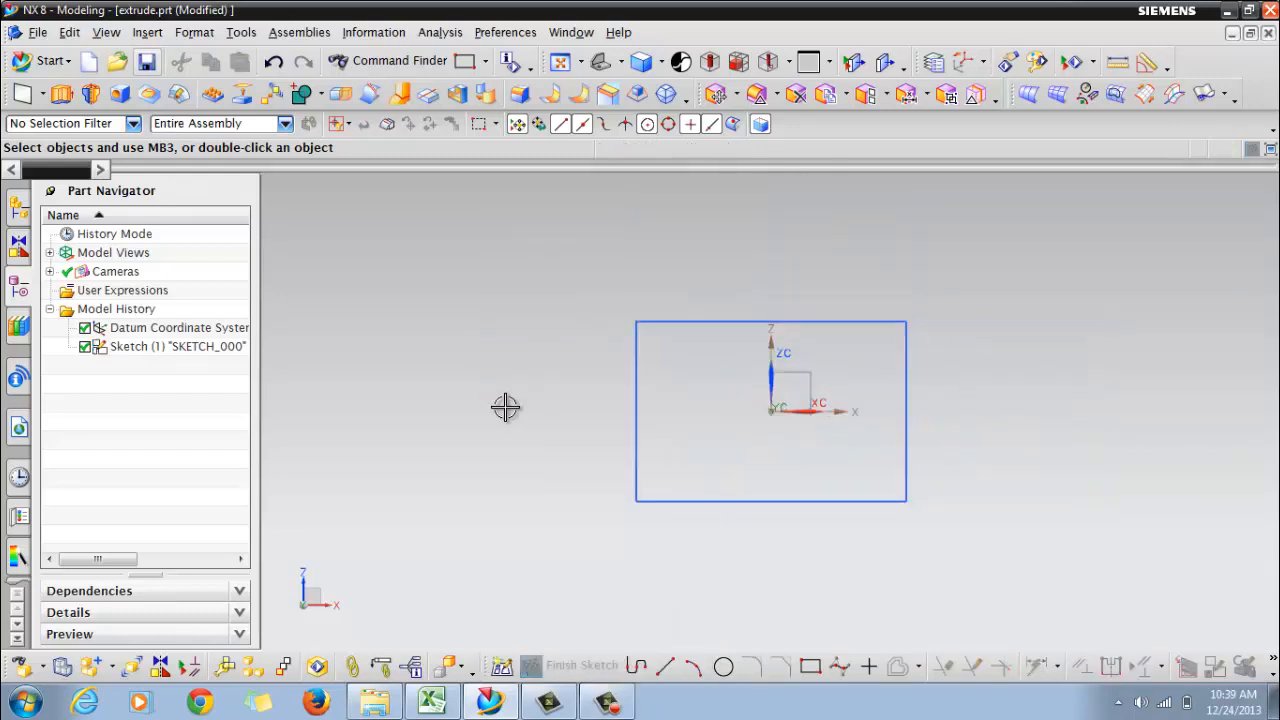
pyautogui.moveTo(575, 379)
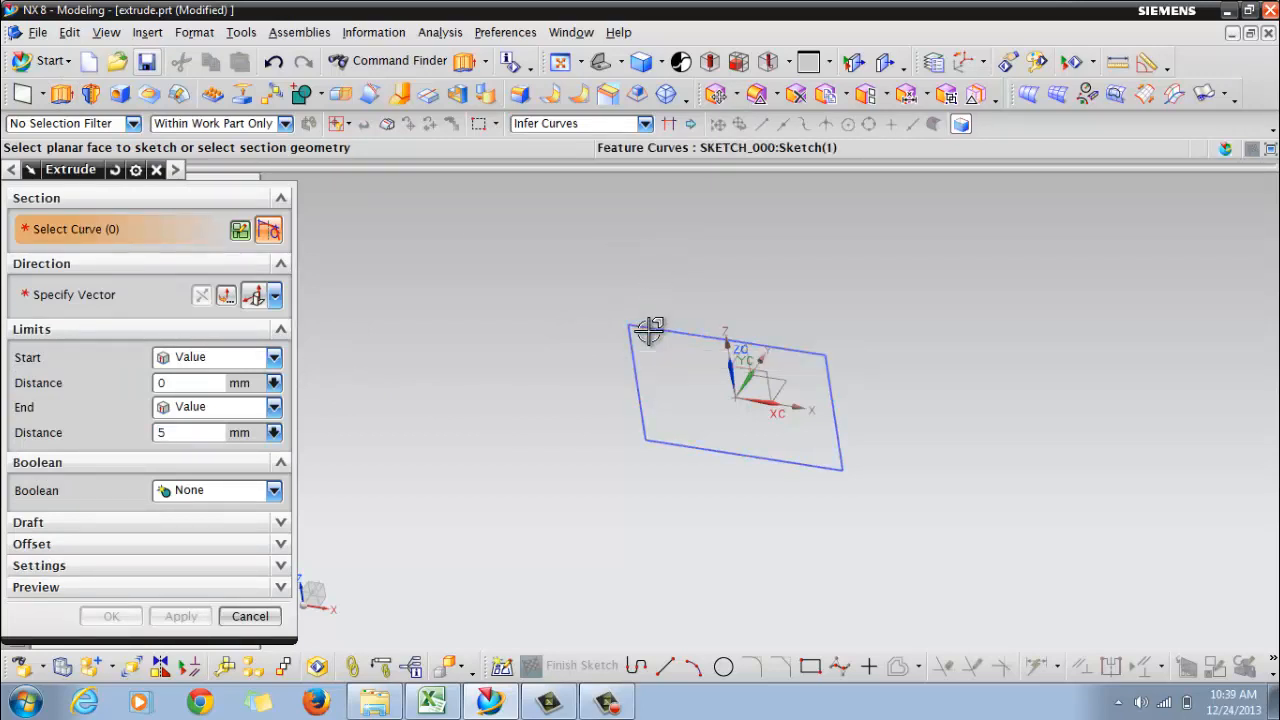
# Extrude the rectangle sketch 5 mm to create Extrude (2)
pyautogui.click(650, 330)
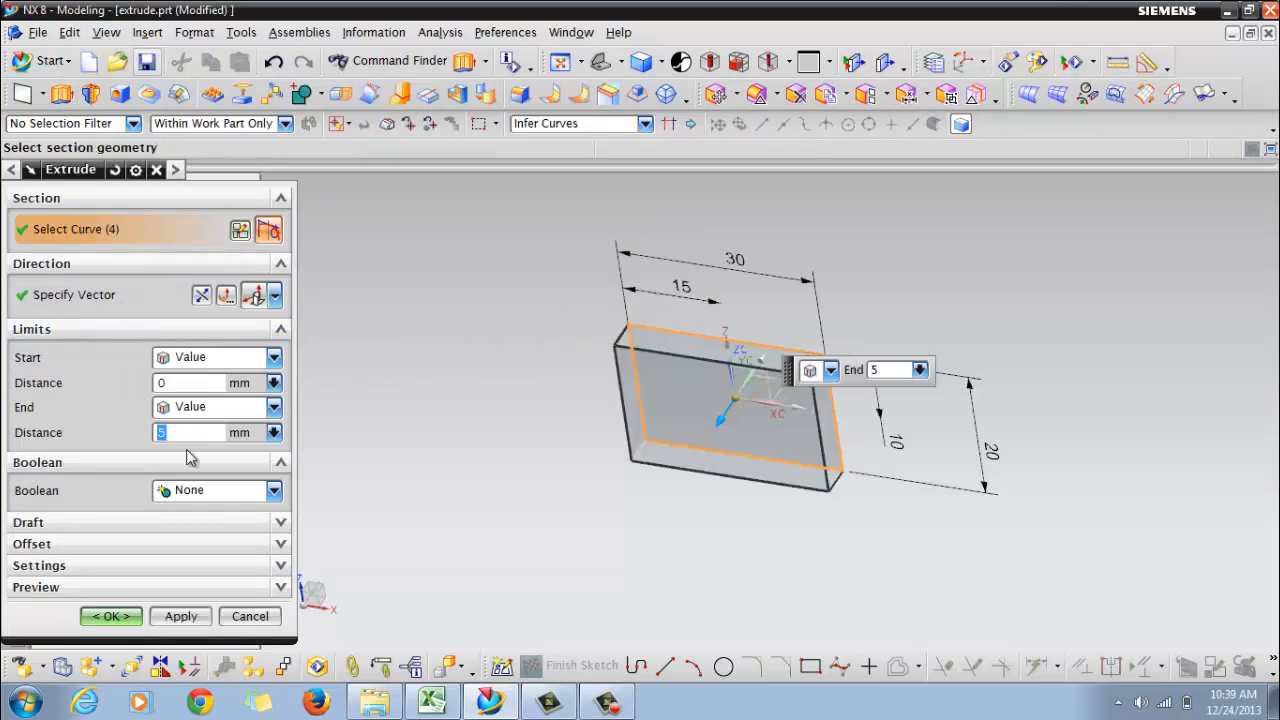
pyautogui.click(110, 616)
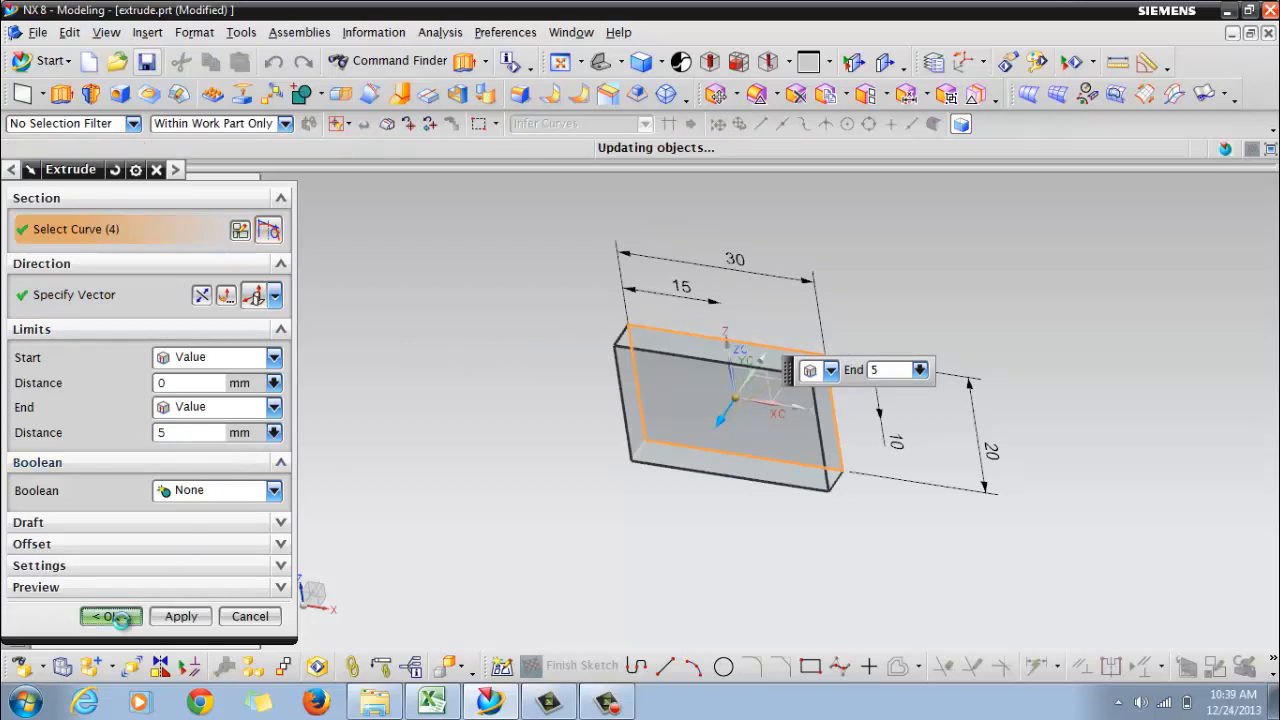
pyautogui.click(110, 616)
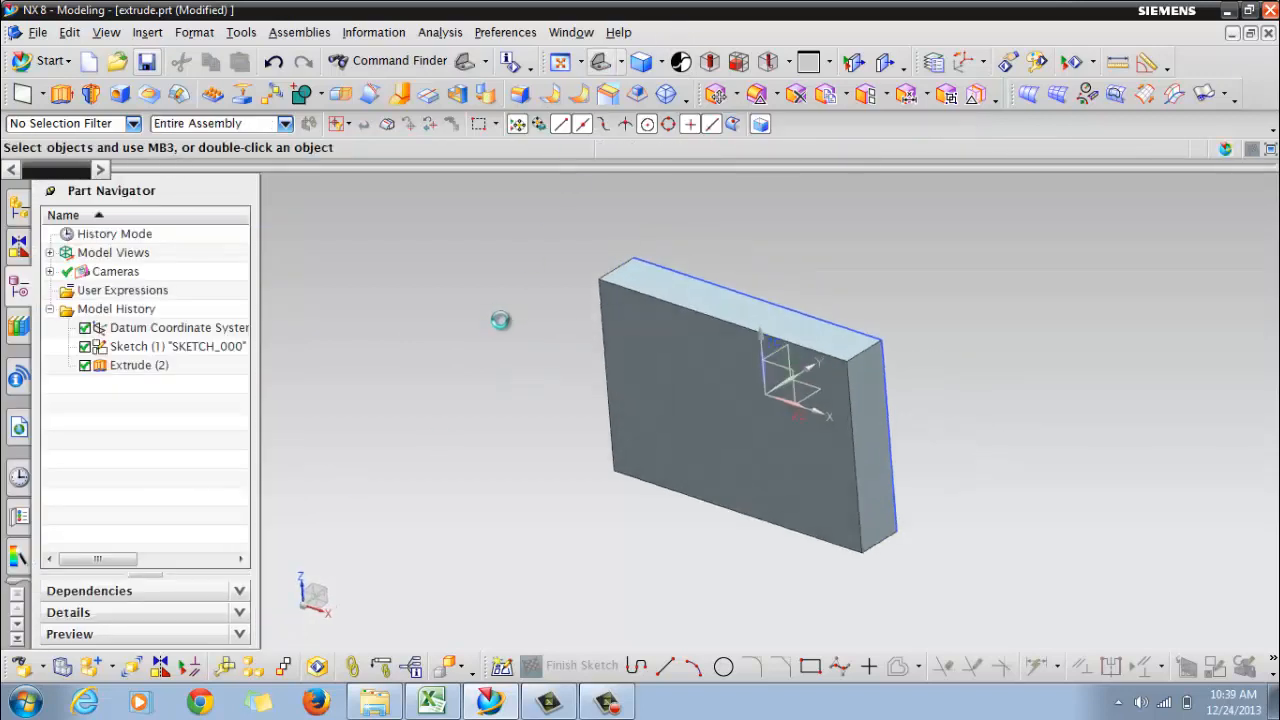